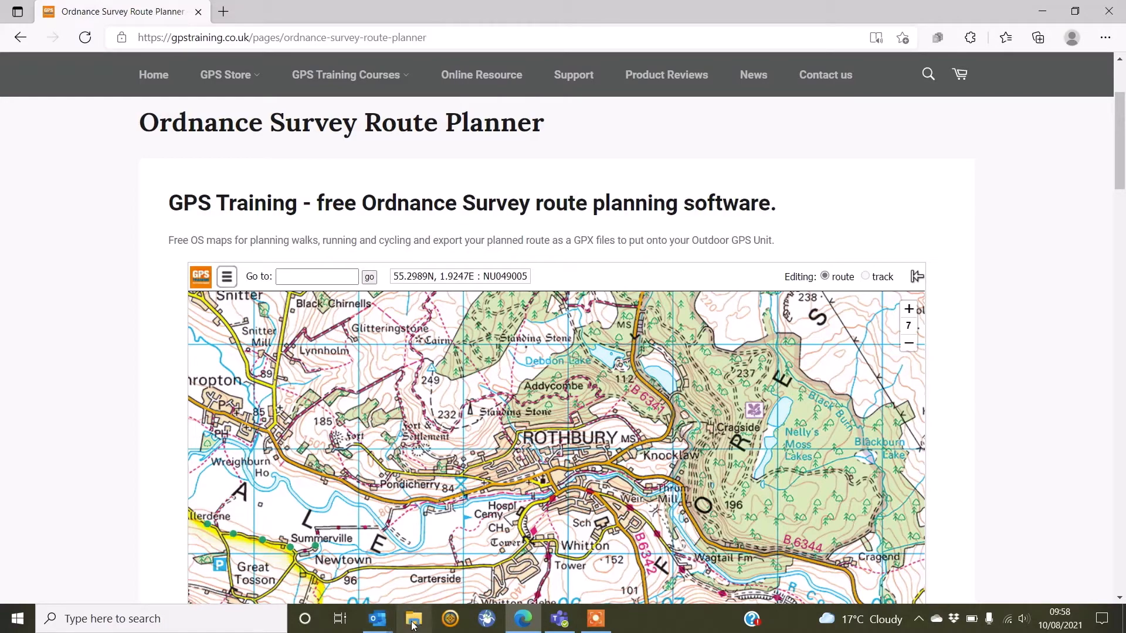
Launch File Explorer from the taskbar over the OS route planner page
click(412, 618)
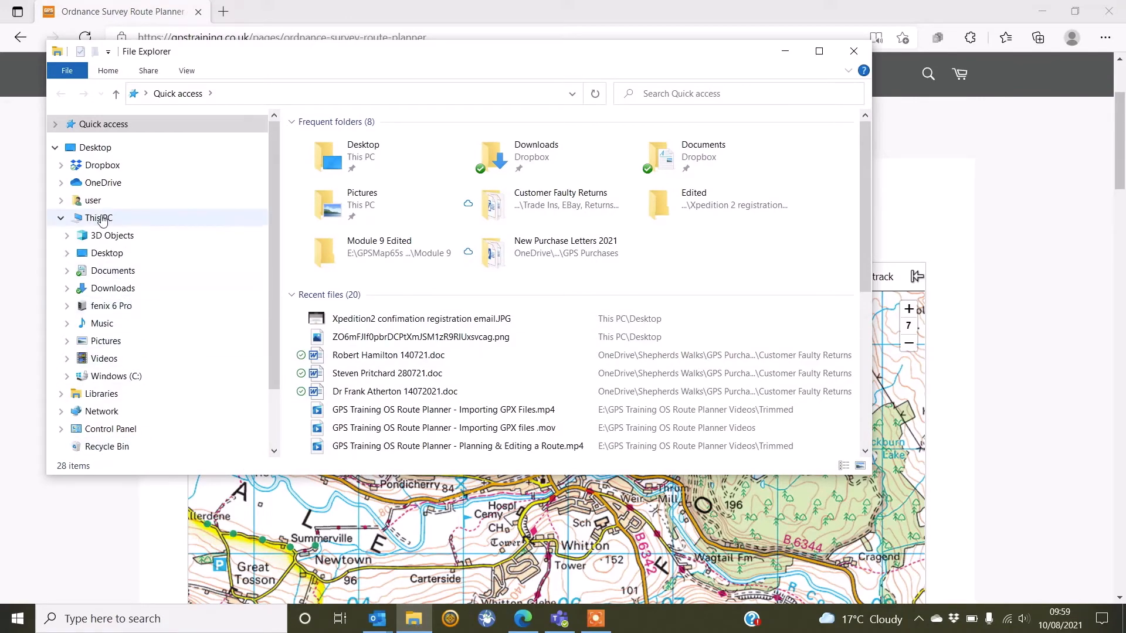
Show This PC listing its folders, the fenix 6 Pro device and the Windows (C:) drive
click(99, 218)
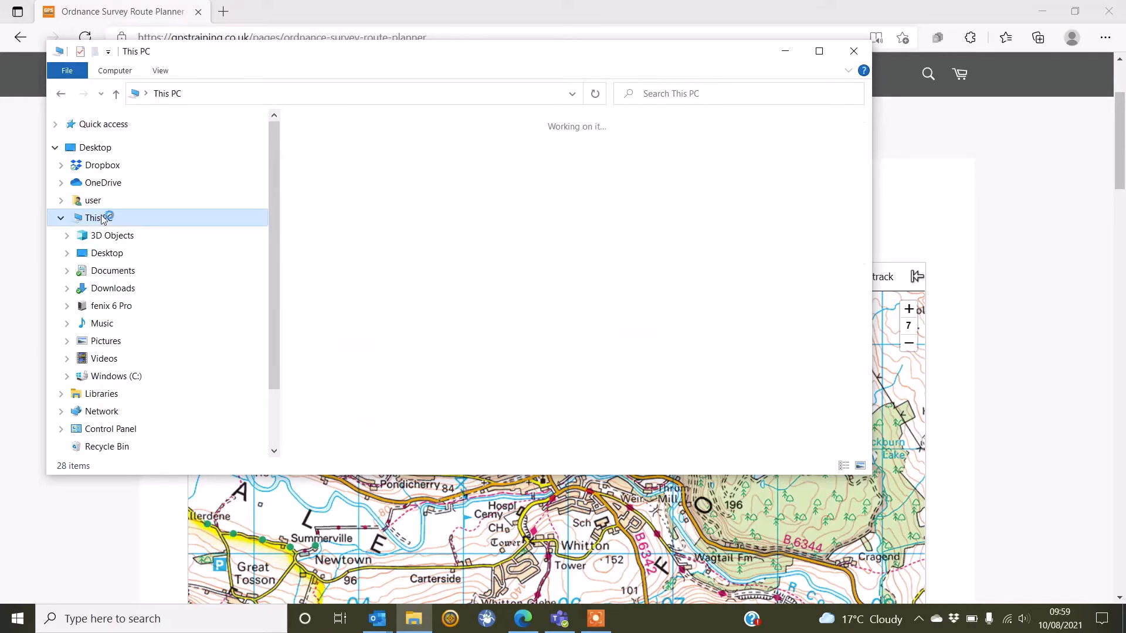
click(95, 218)
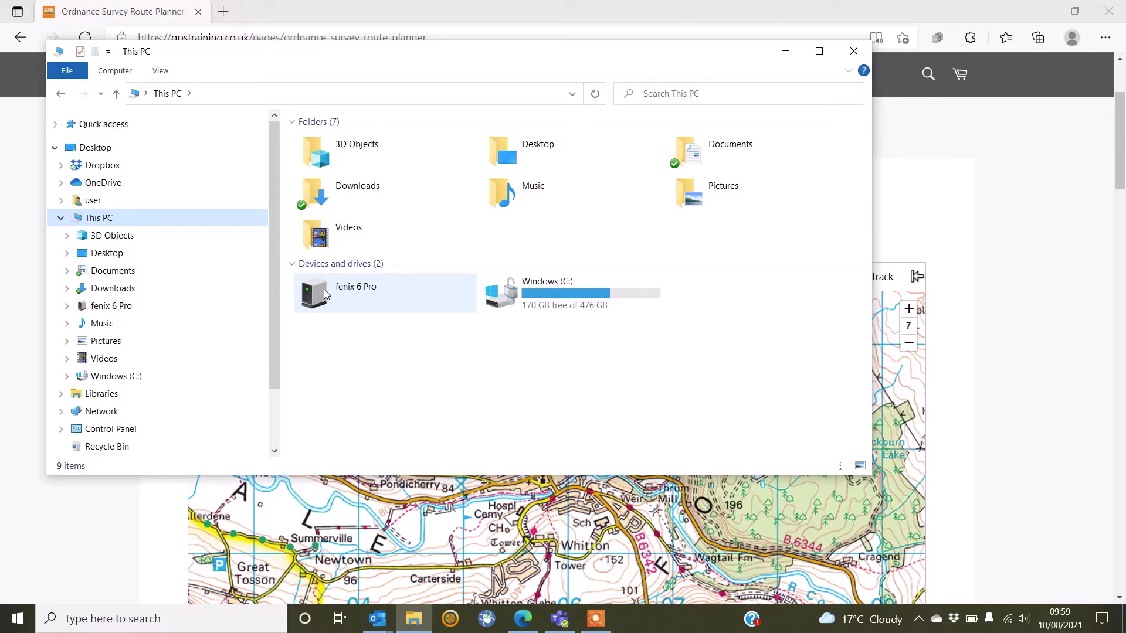
mouse_move(373, 298)
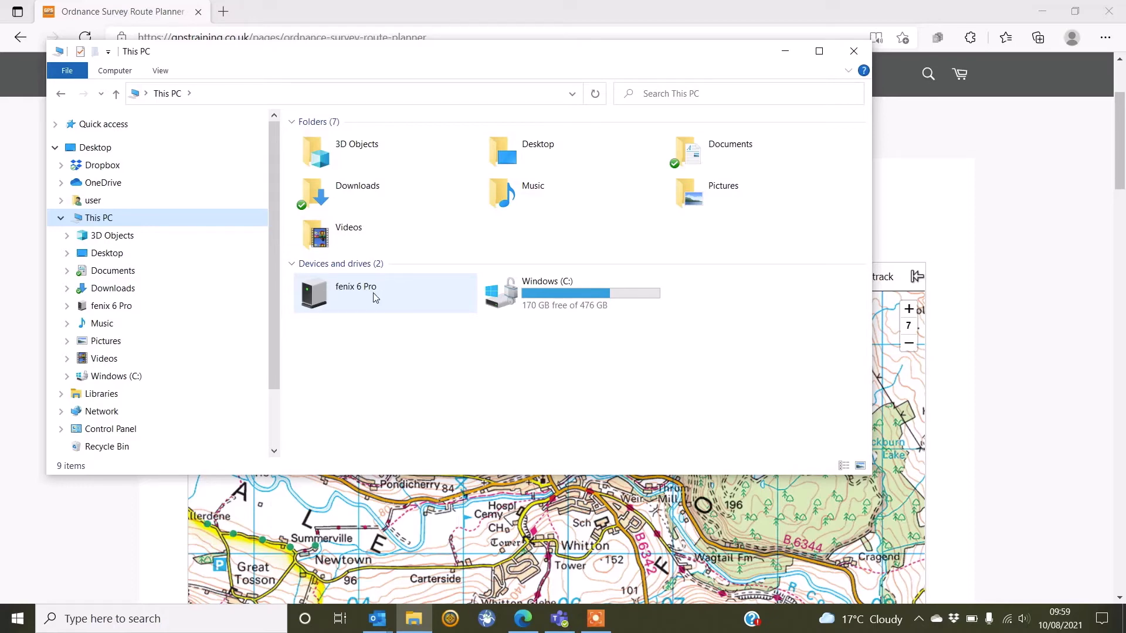
Drill into fenix 6 Pro > Primary > GARMIN > NewFiles, which is empty
double_click(354, 293)
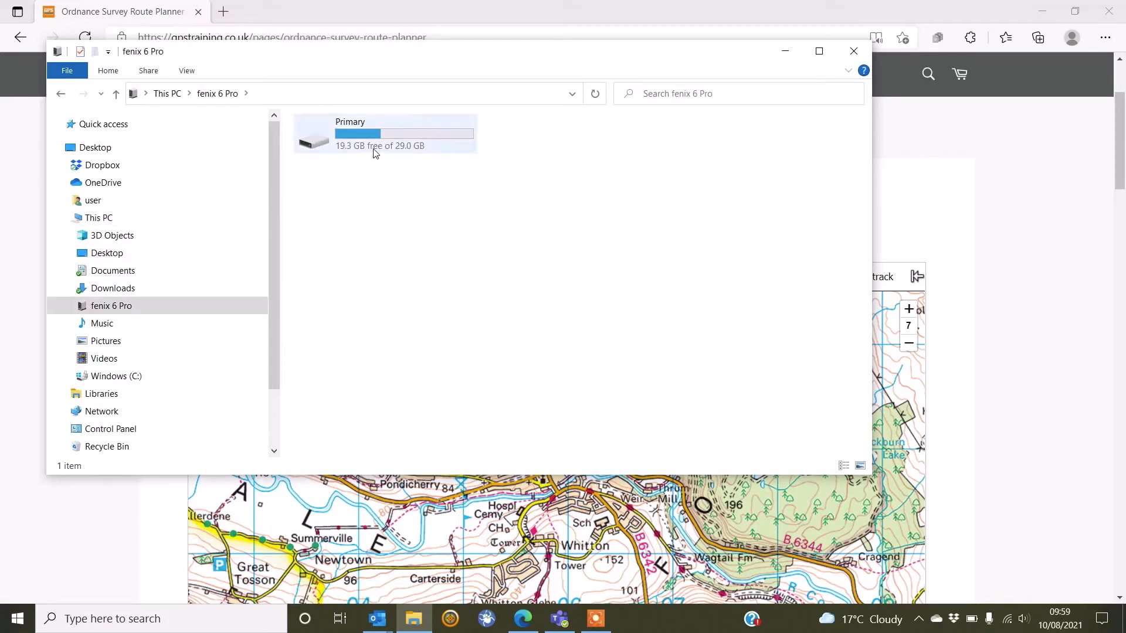
mouse_move(380, 146)
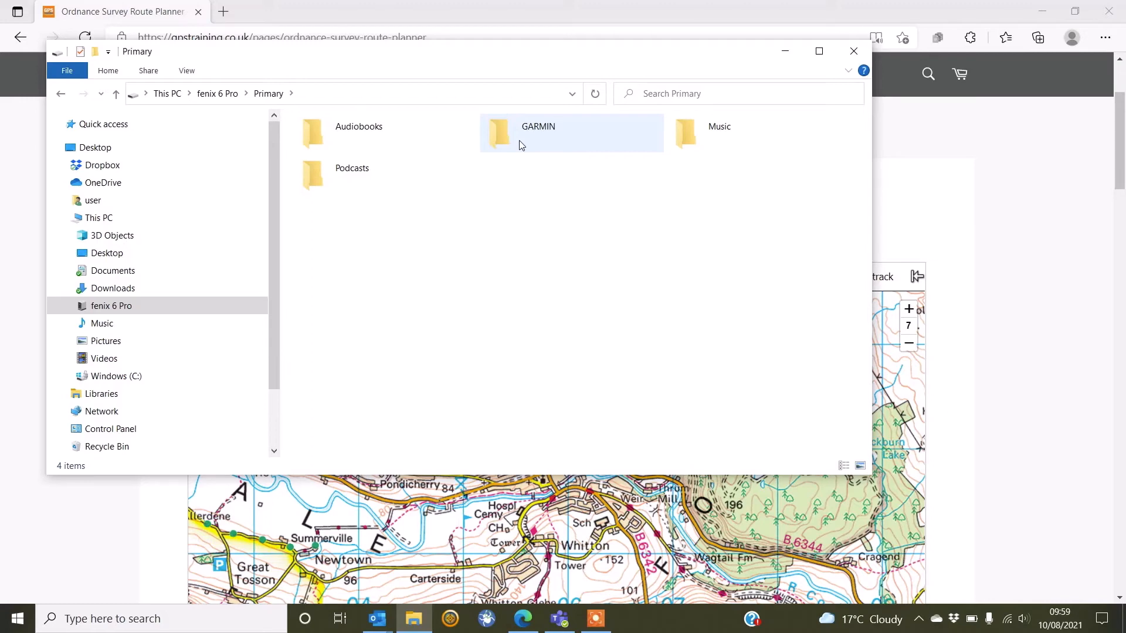
click(537, 132)
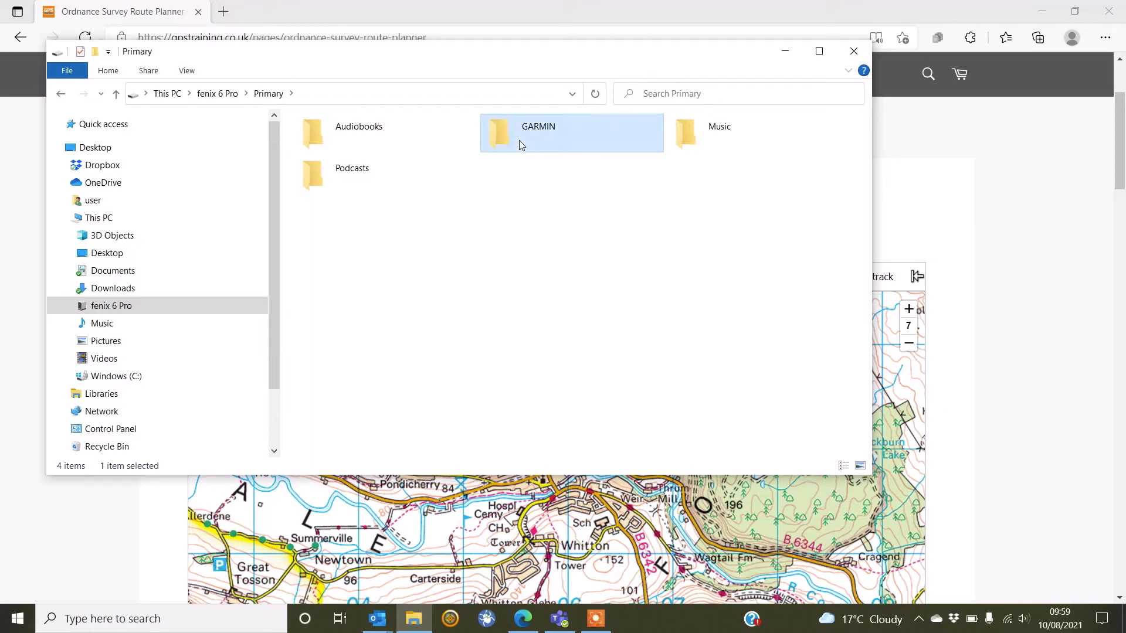
double_click(538, 133)
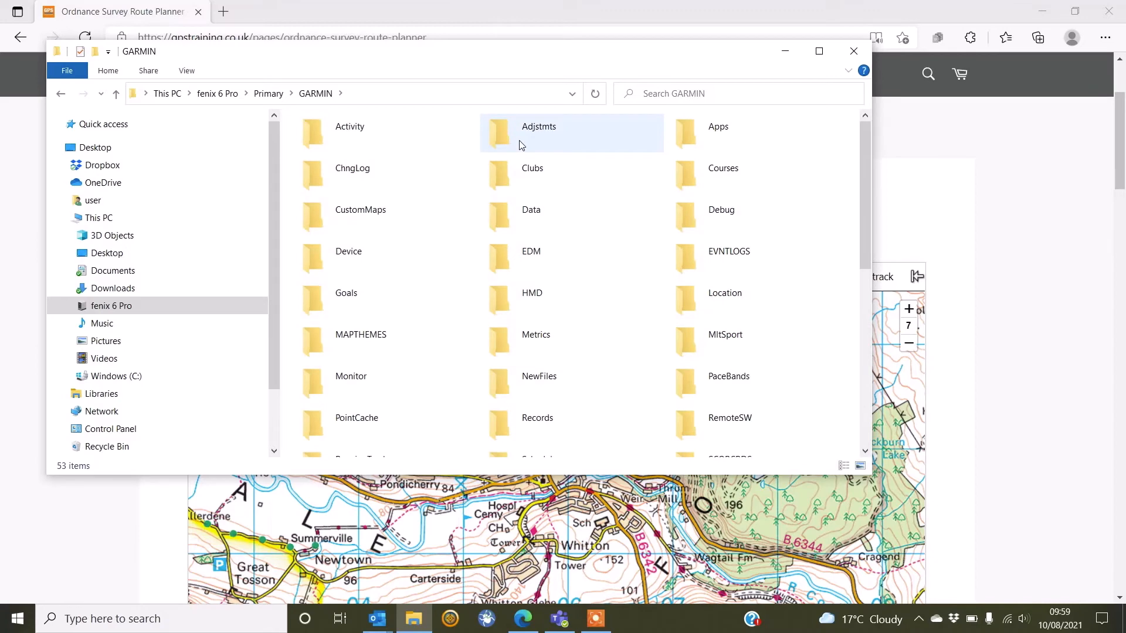
mouse_move(538, 376)
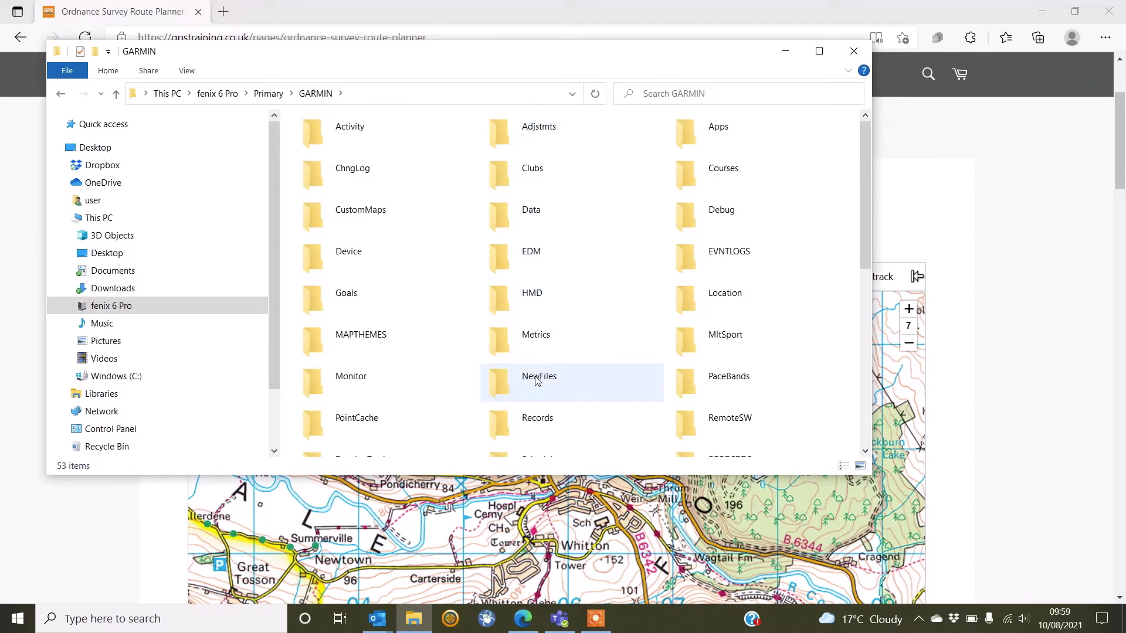
double_click(539, 377)
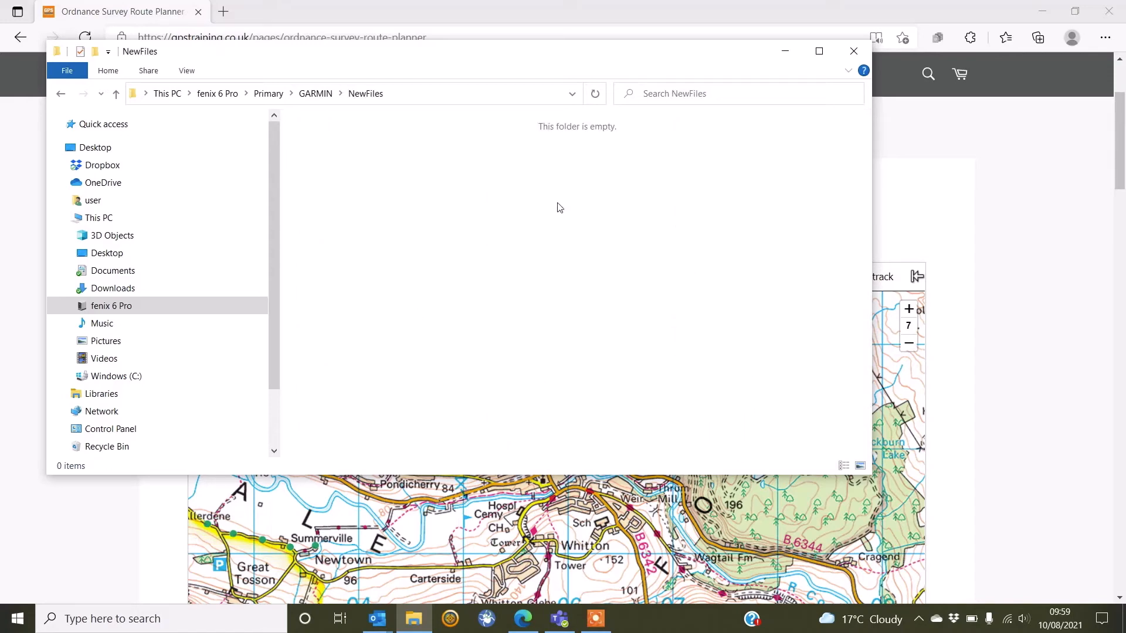
mouse_move(668, 304)
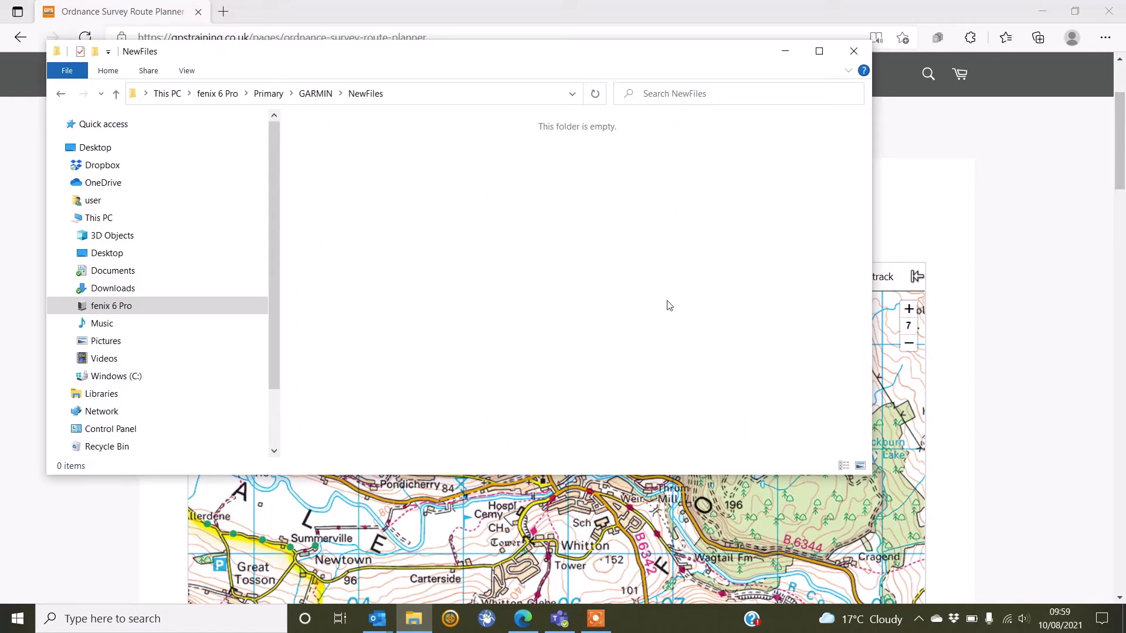
mouse_move(716, 287)
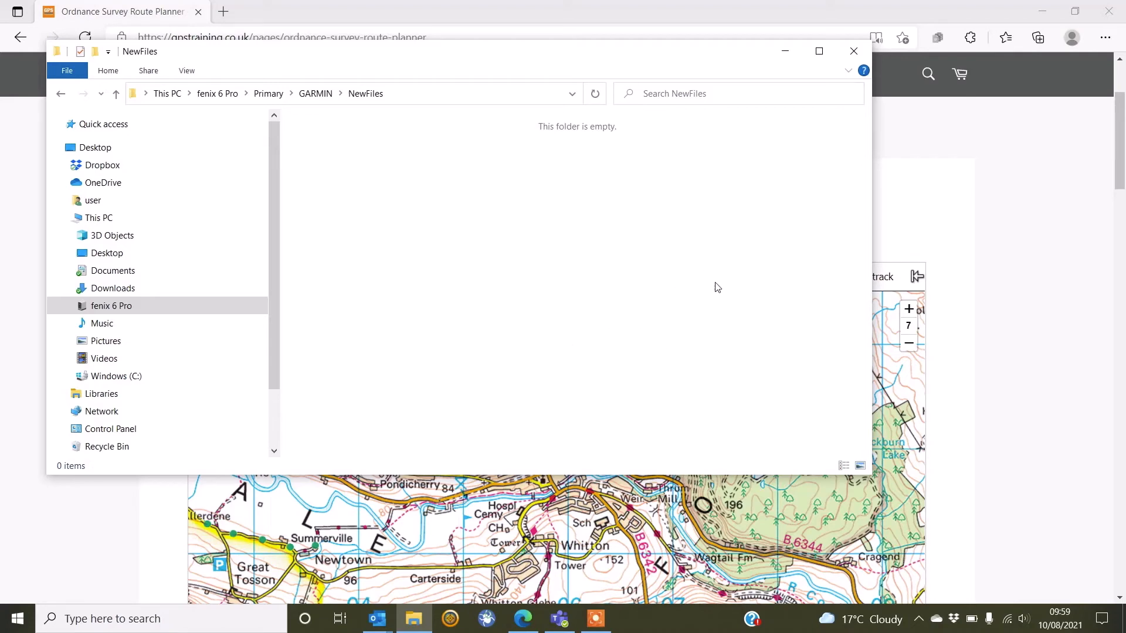
mouse_move(539, 271)
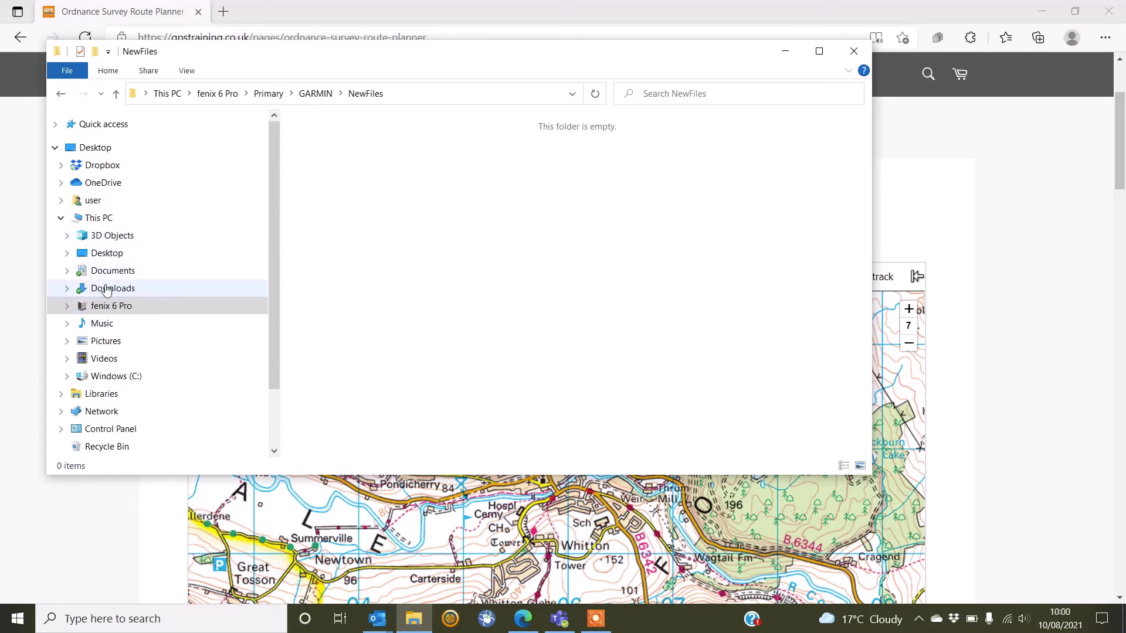
Copy Simonside_Hills.gpx from the Downloads folder to the clipboard
click(113, 289)
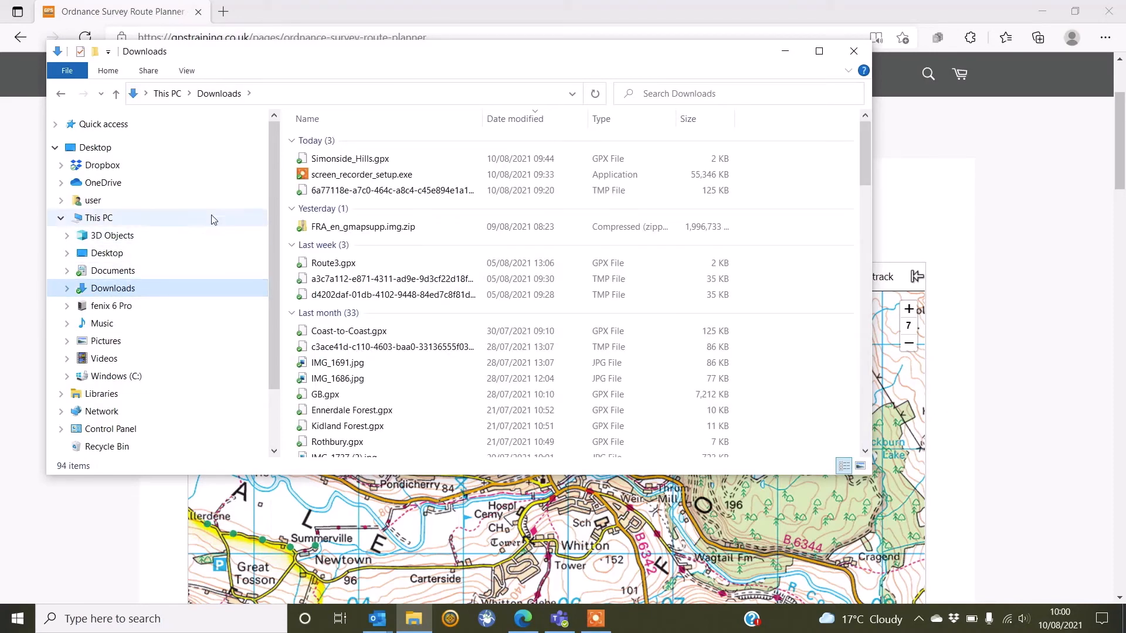
click(351, 158)
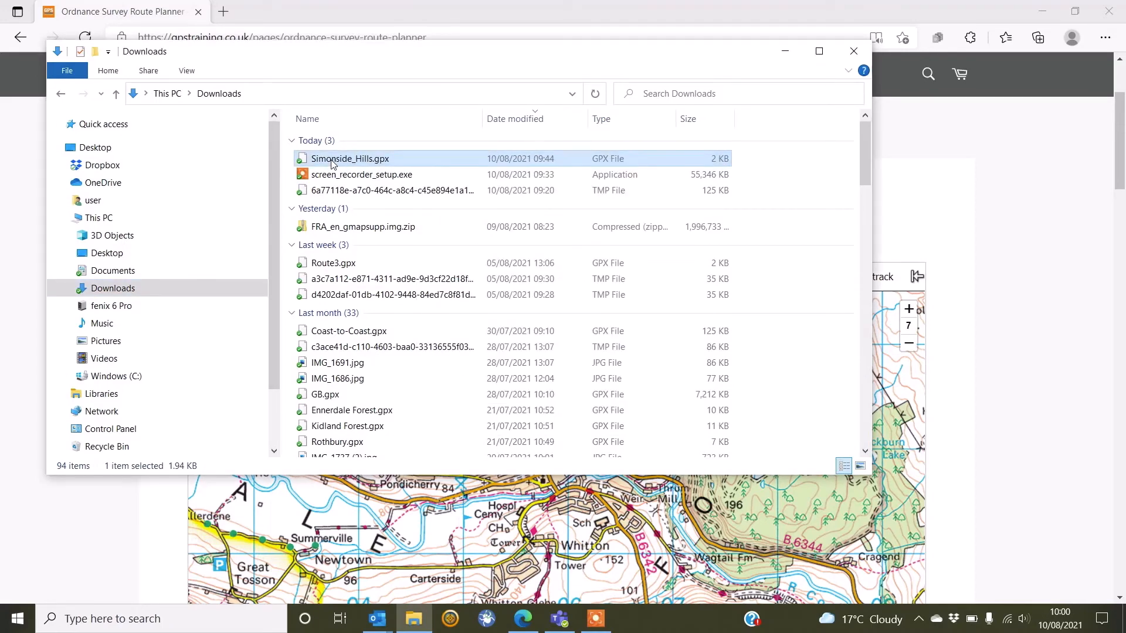
right_click(351, 158)
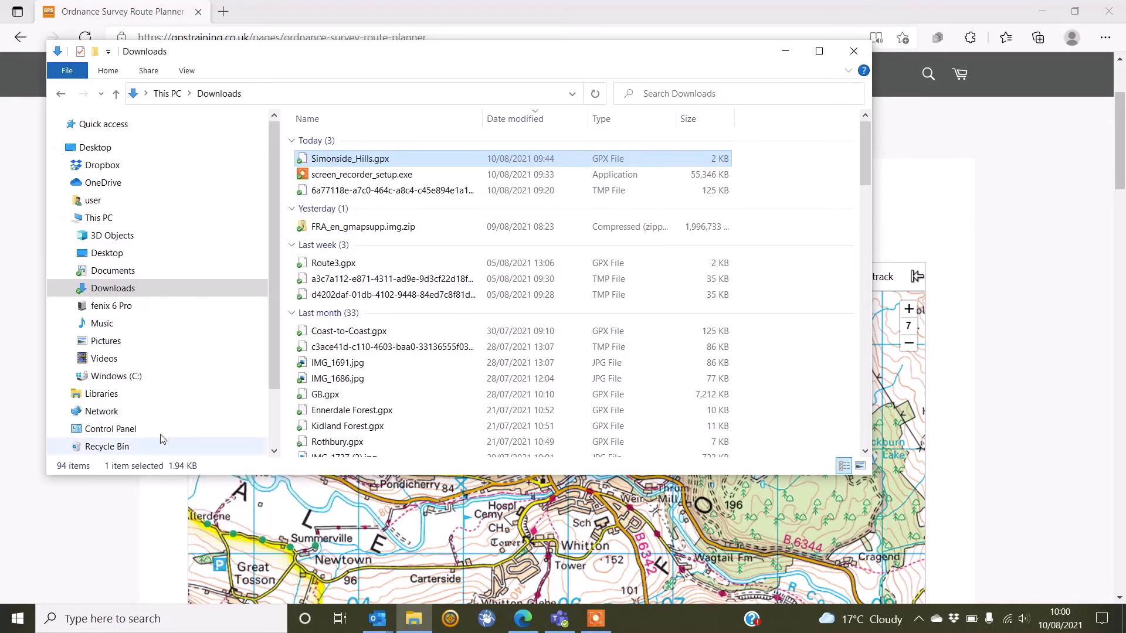
click(110, 305)
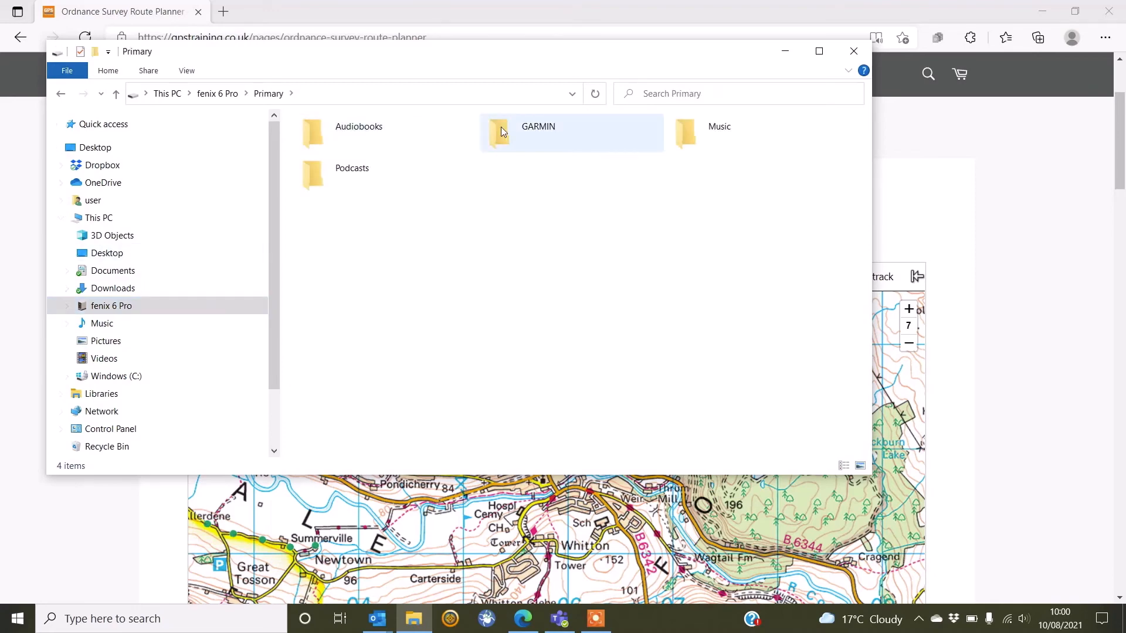
Paste Simonside_Hills.gpx into the watch's GARMIN/NewFiles folder and close File Explorer
double_click(538, 132)
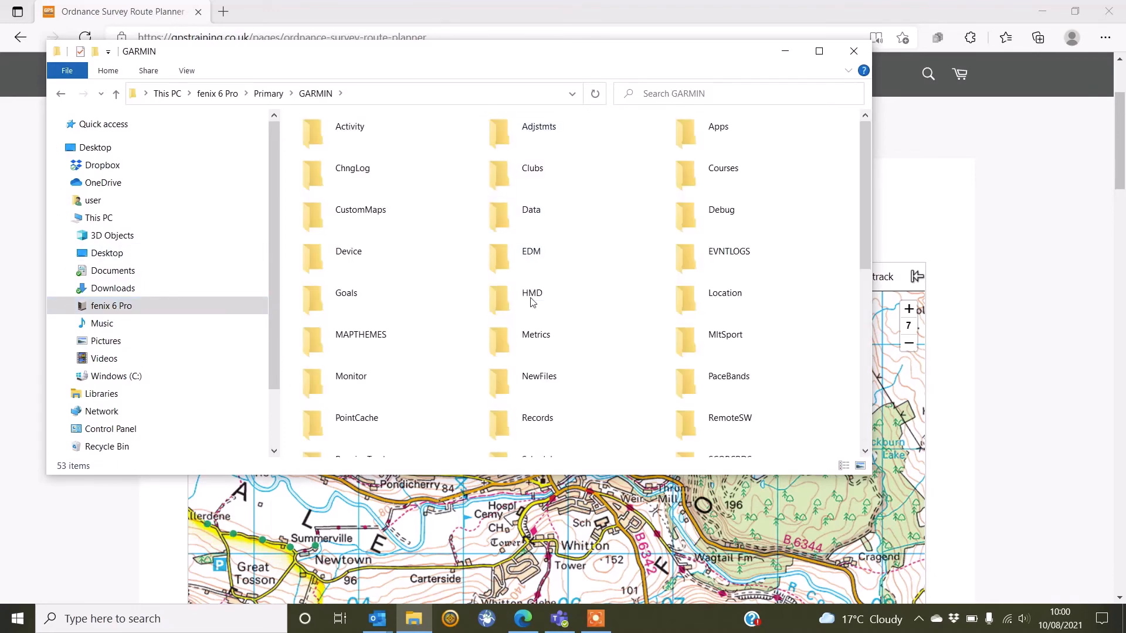
double_click(538, 377)
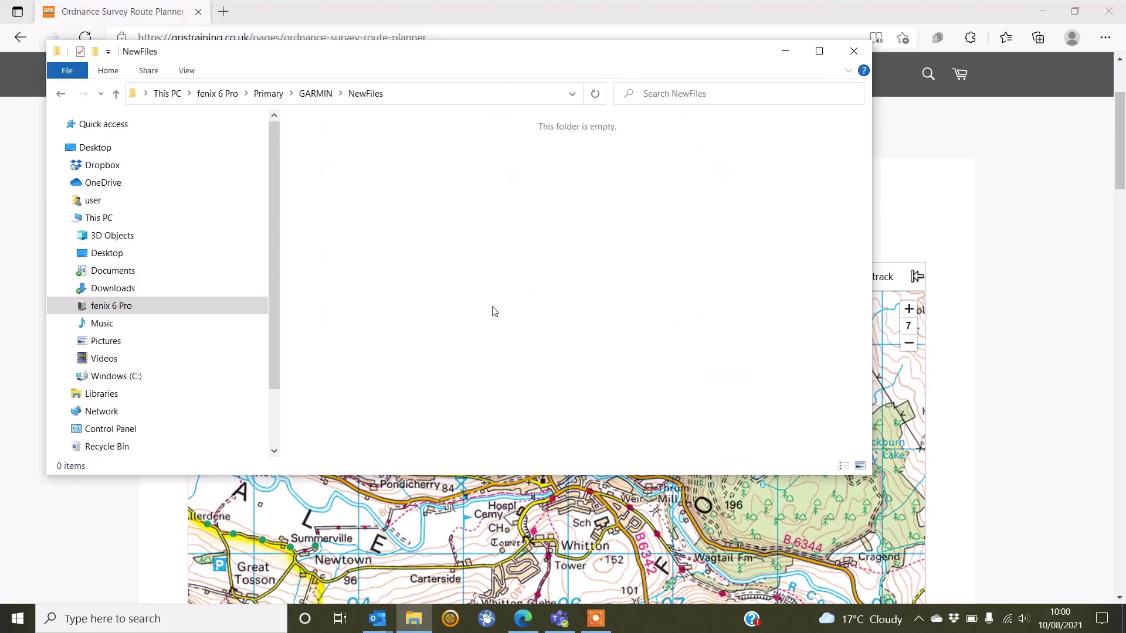
right_click(494, 311)
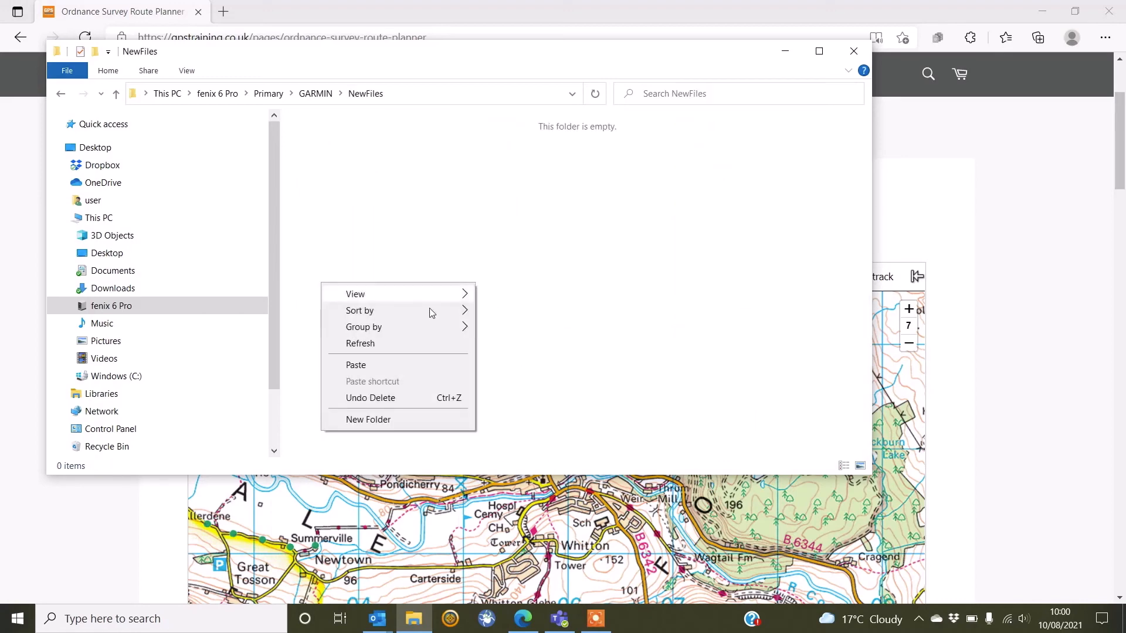
click(357, 364)
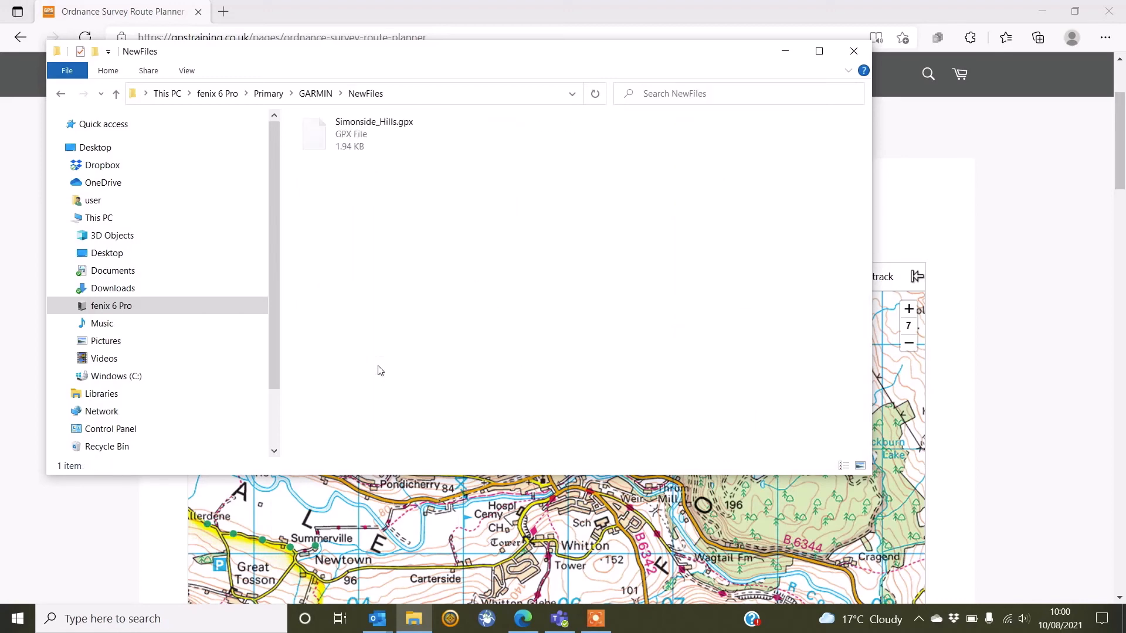
mouse_move(571, 139)
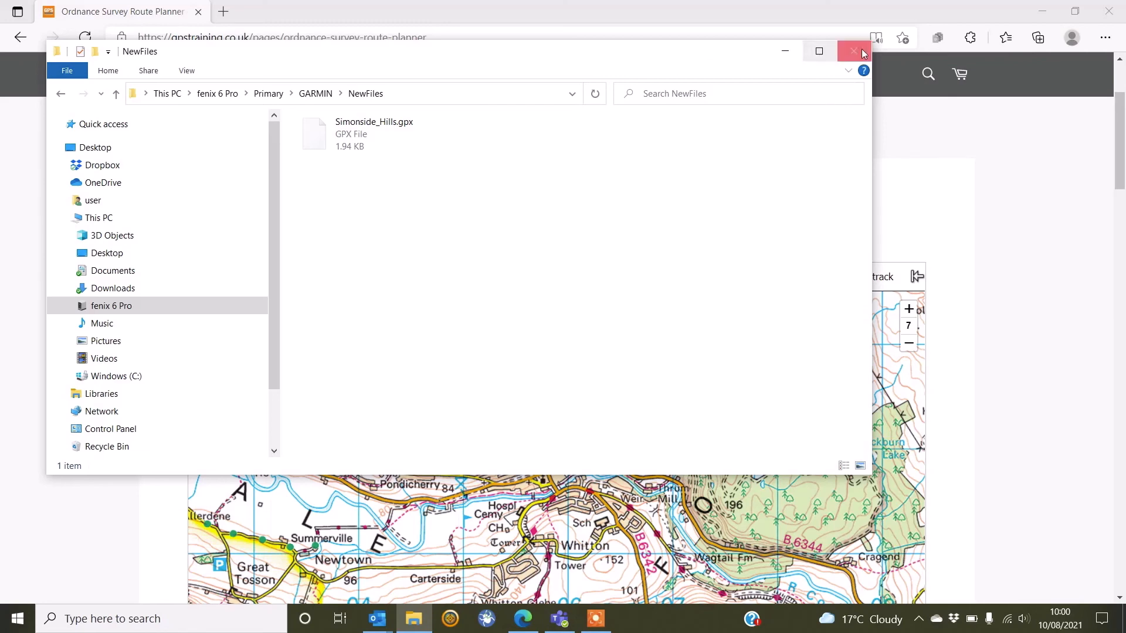
click(854, 51)
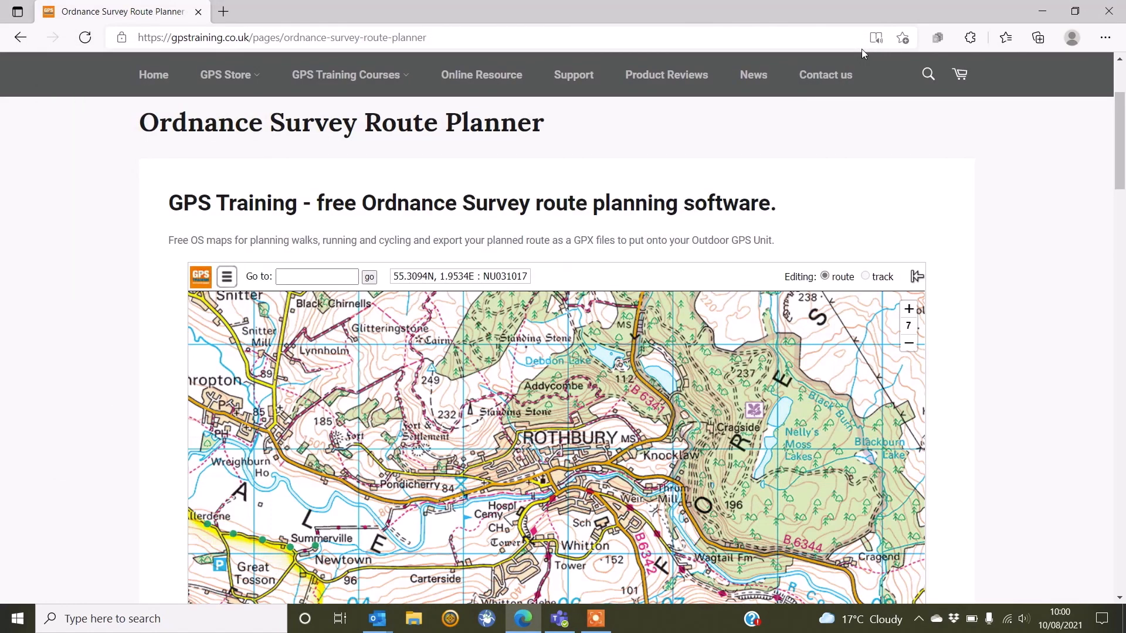